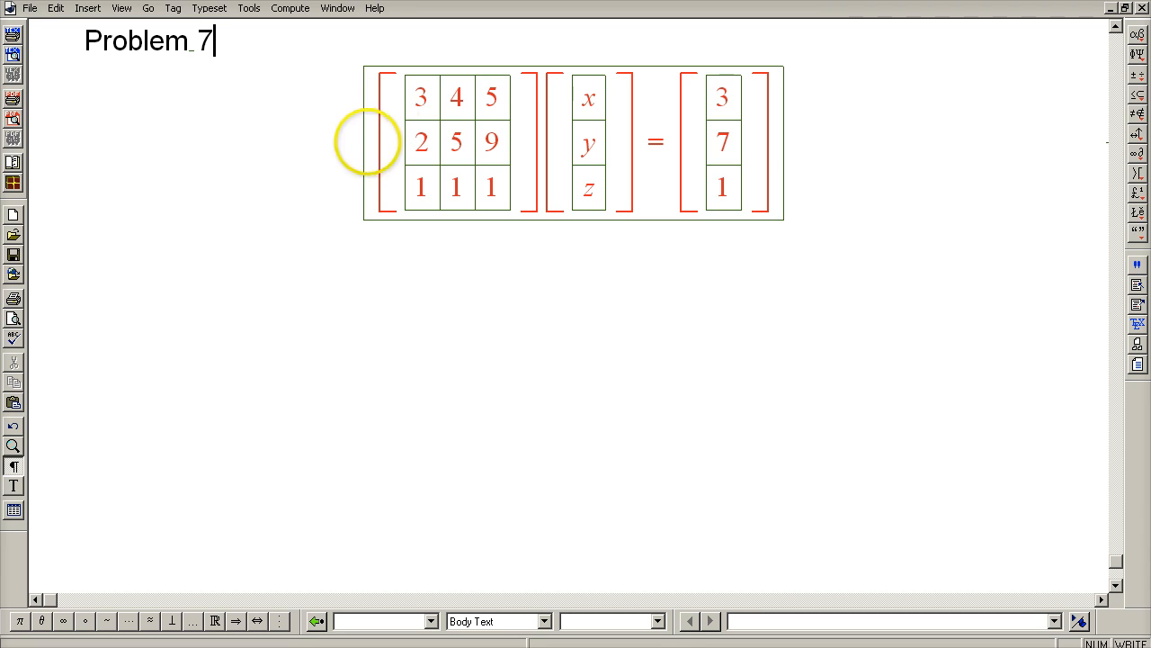
- Copy the matrix equation and paste it after an arrow as the next transformation step
click(421, 97)
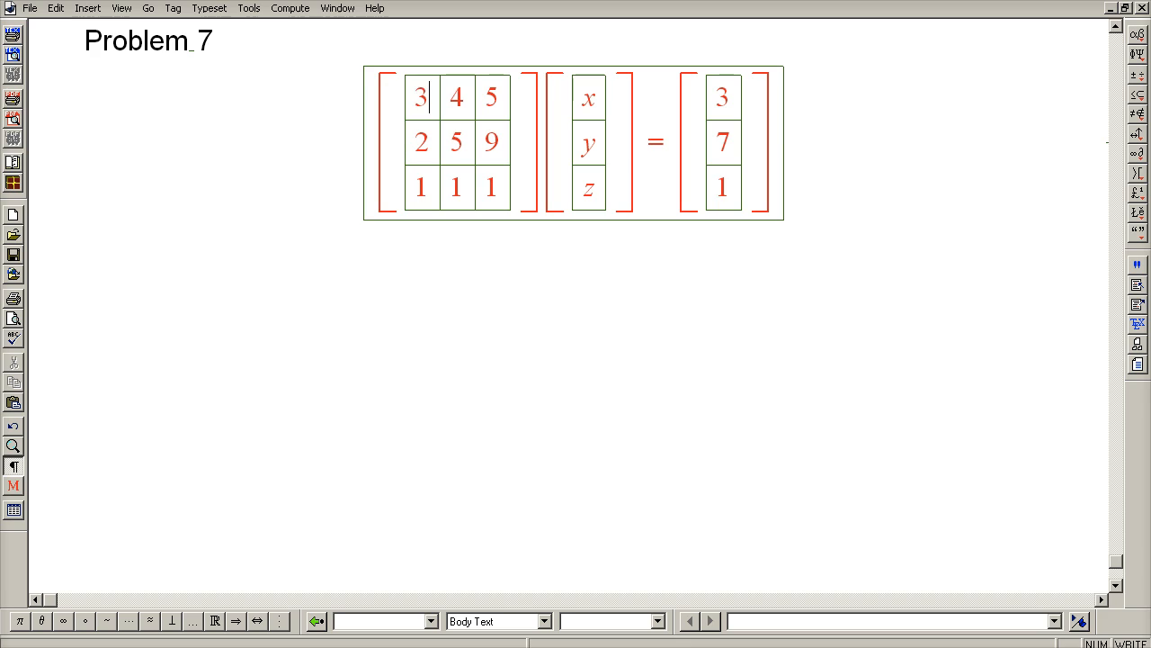
double_click(421, 97)
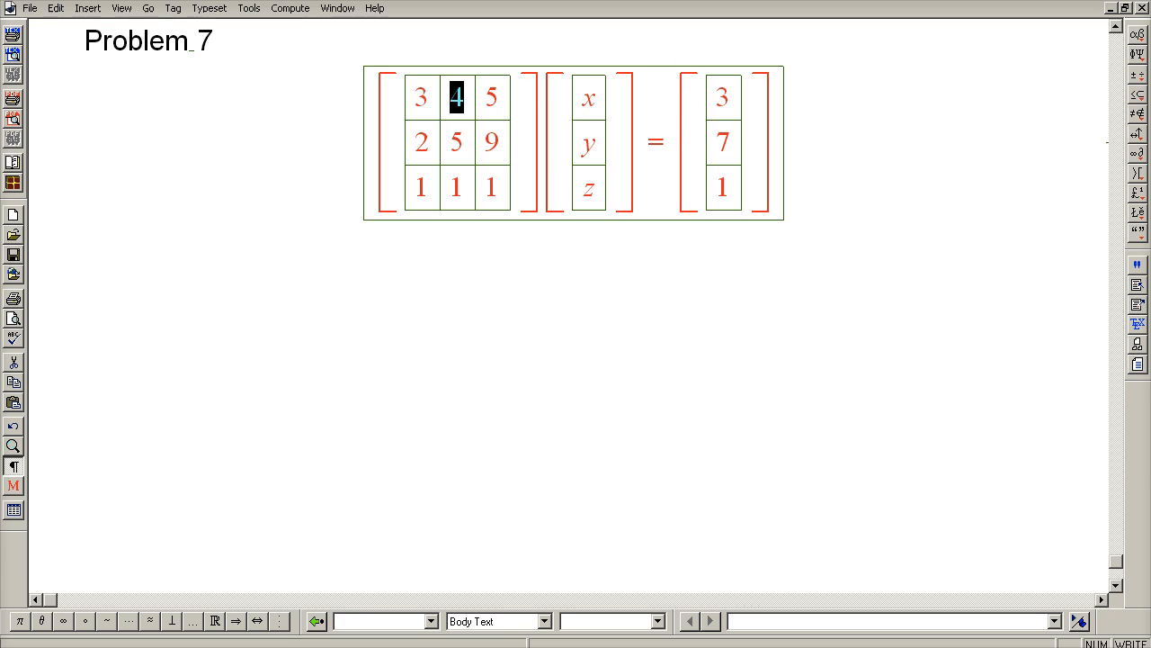
click(491, 97)
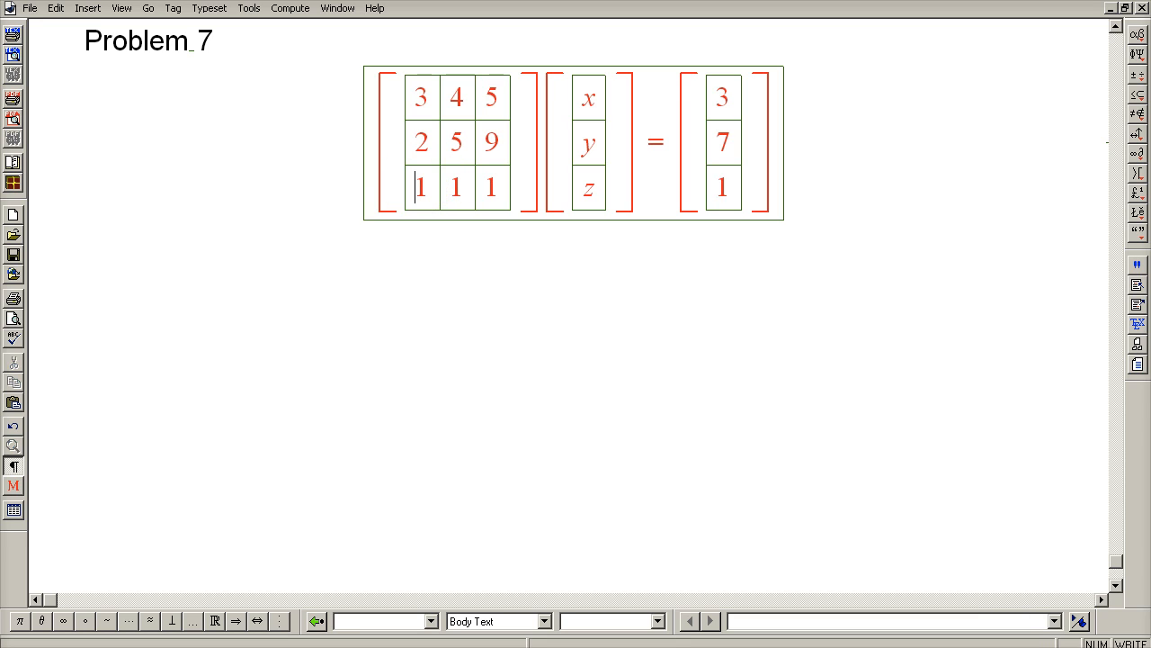
drag(421, 187, 491, 187)
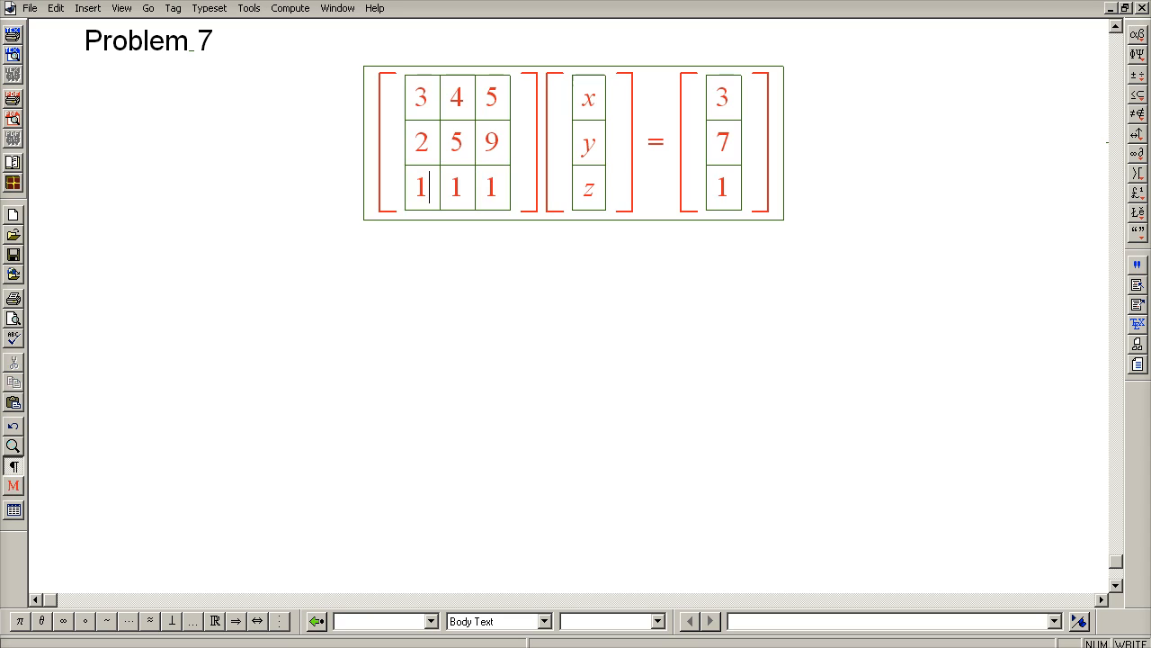
double_click(421, 188)
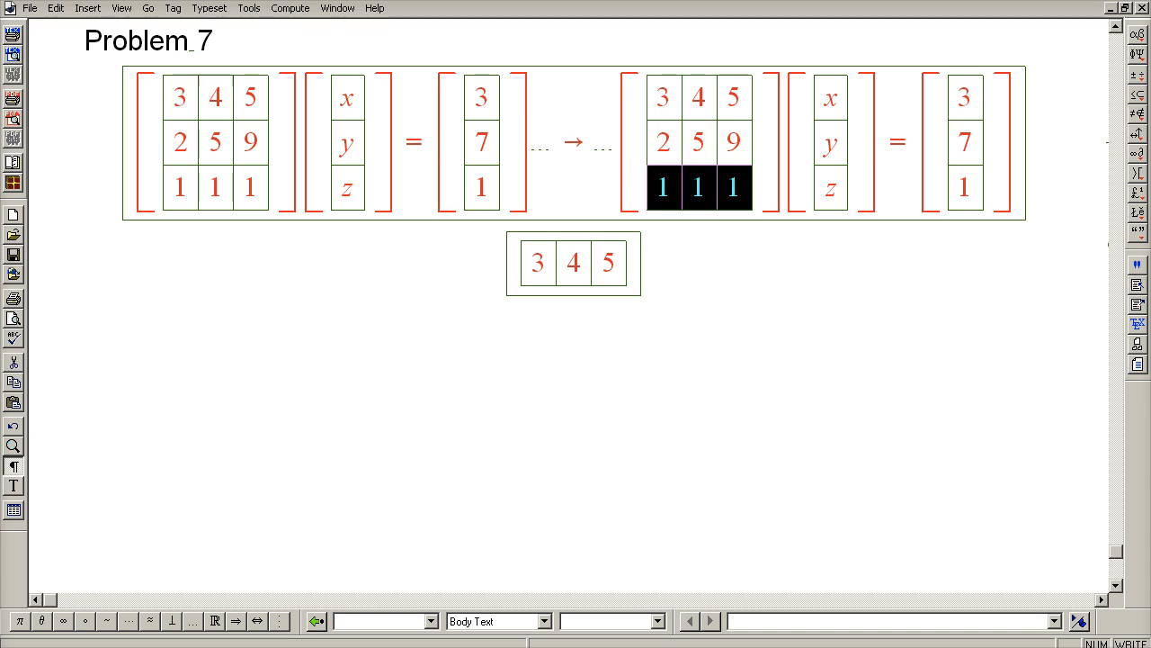
- Swap rows 1 and 3 in the copy, then duplicate the swapped system onto a new line
click(698, 98)
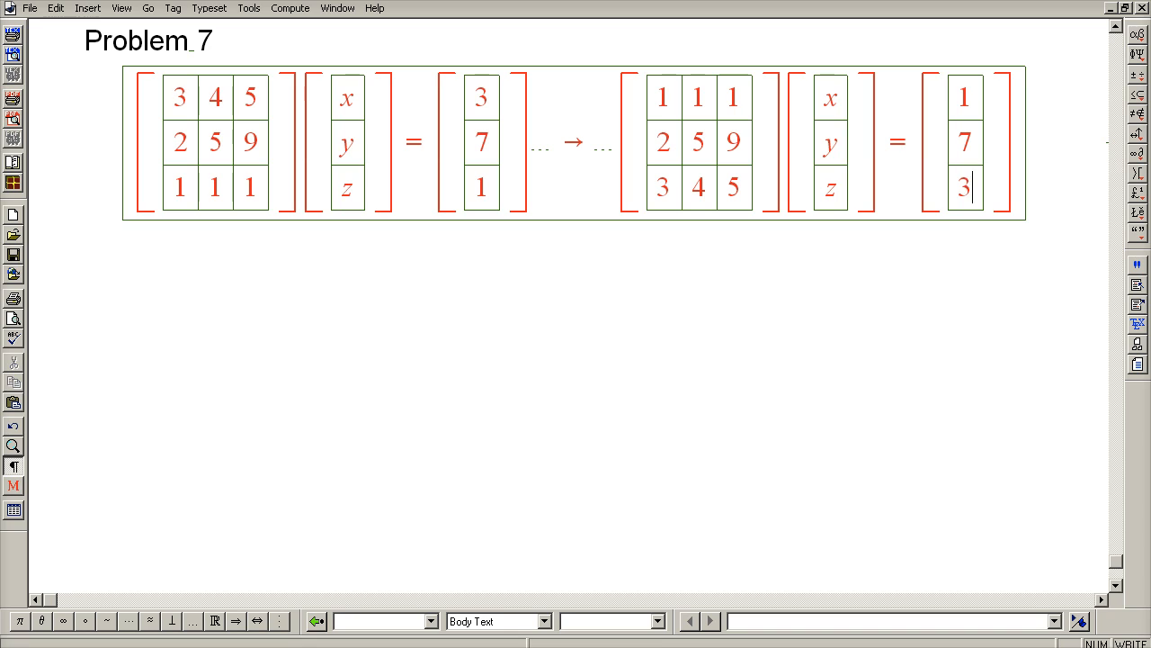
double_click(662, 97)
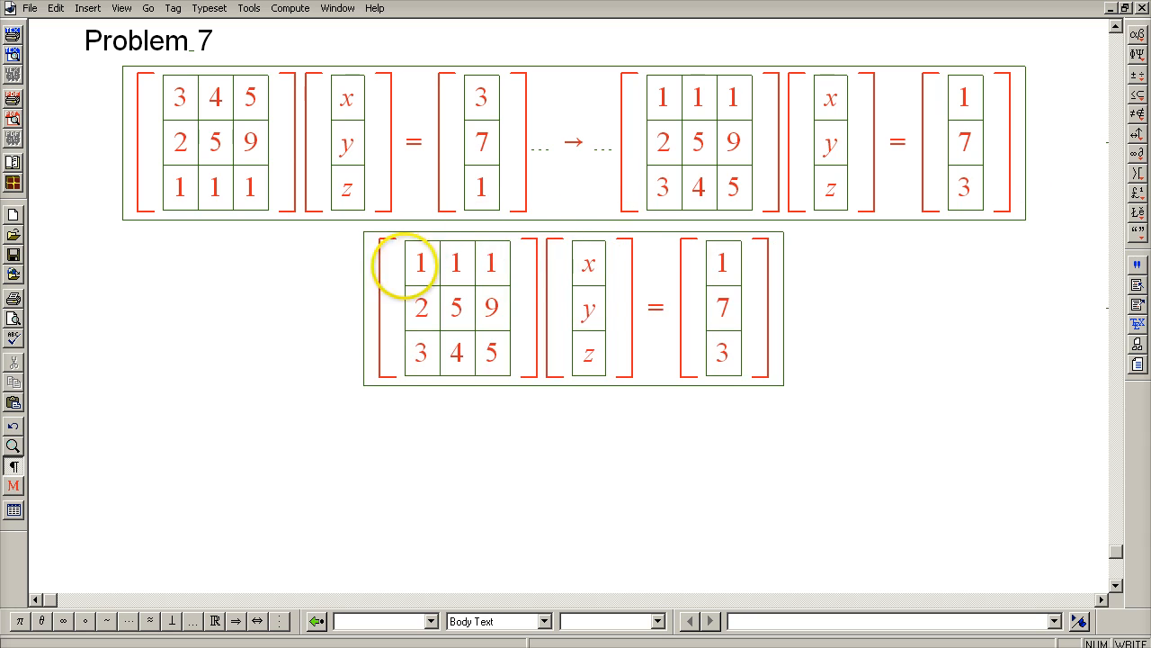
- Bold the leading 1 and reduce row 2 to blank, 3, 7 with right side 5
click(656, 621)
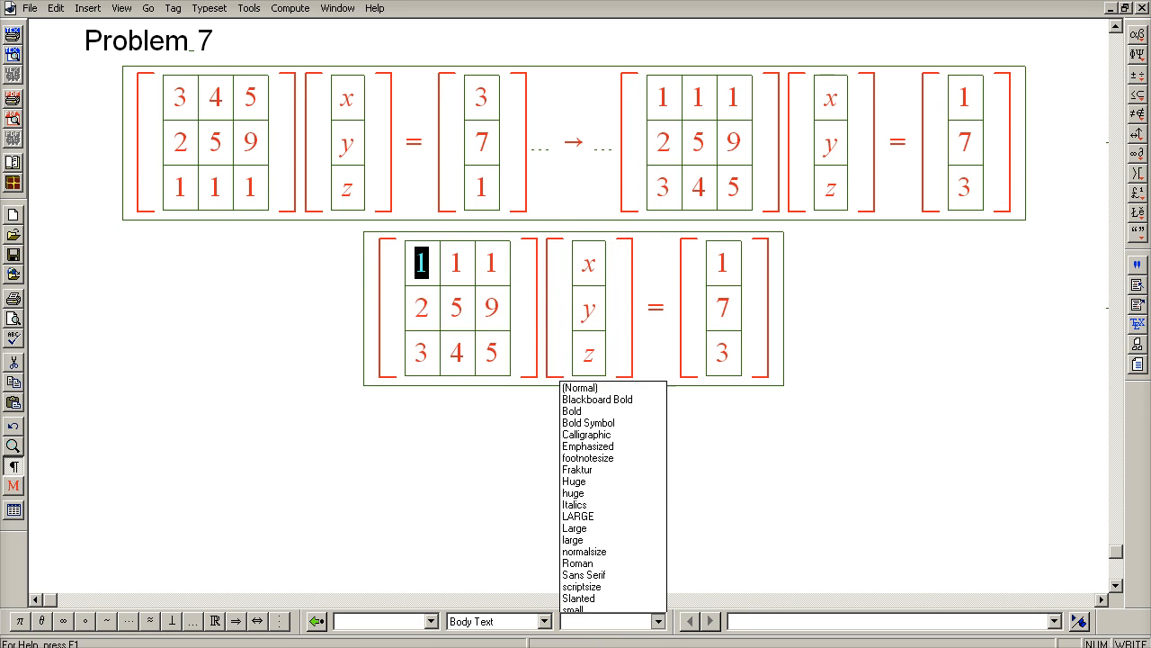
click(572, 410)
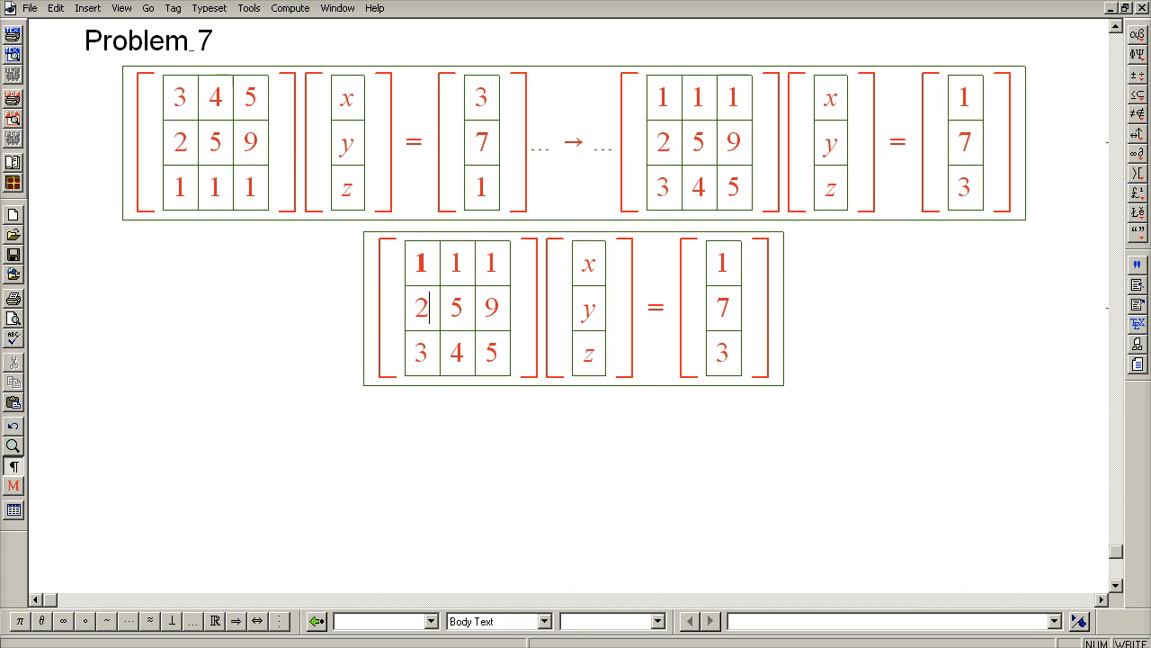
double_click(421, 263)
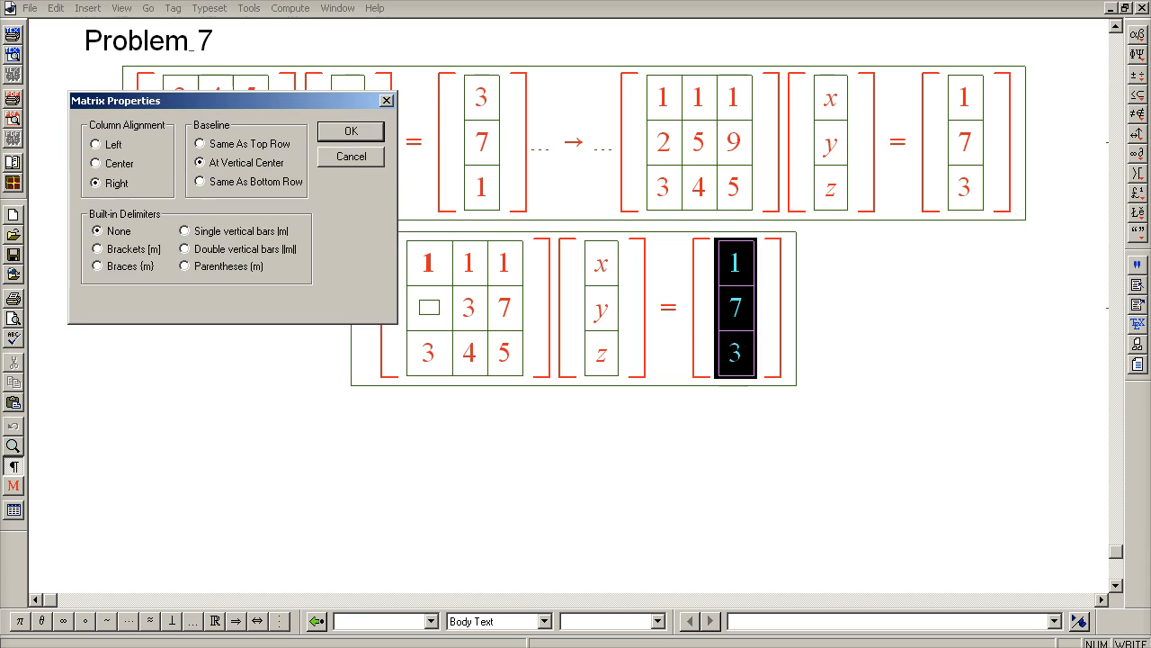
click(351, 129)
text(5)
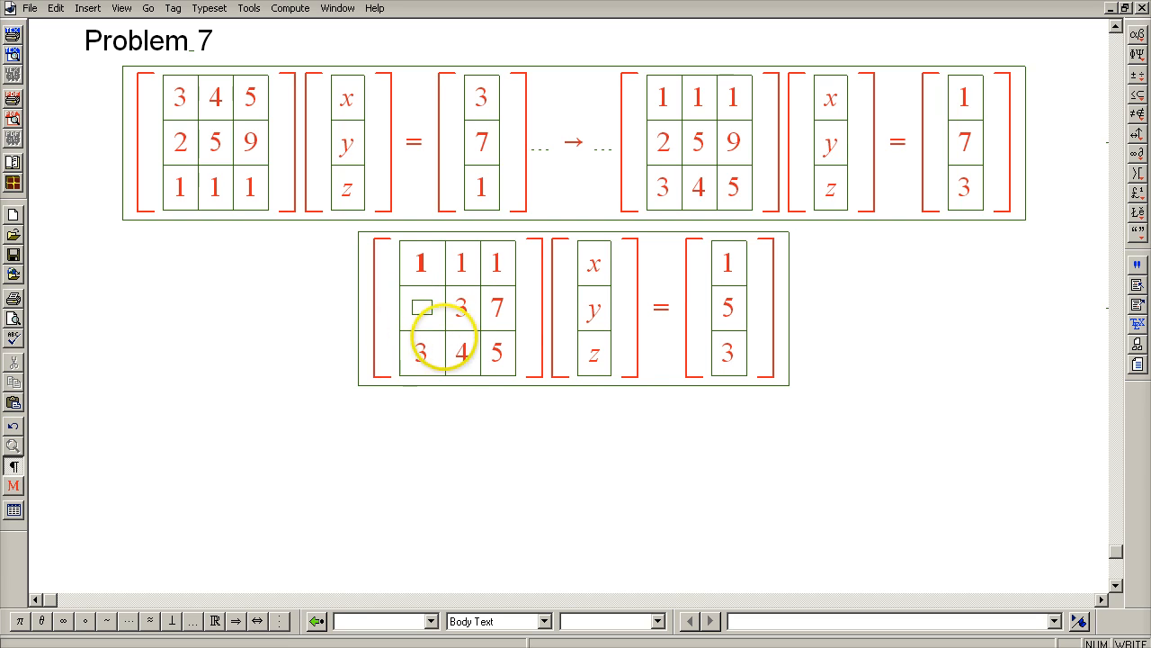
- Reduce row 3 to blank, 1, 2 and change its right-side value to 0
click(421, 353)
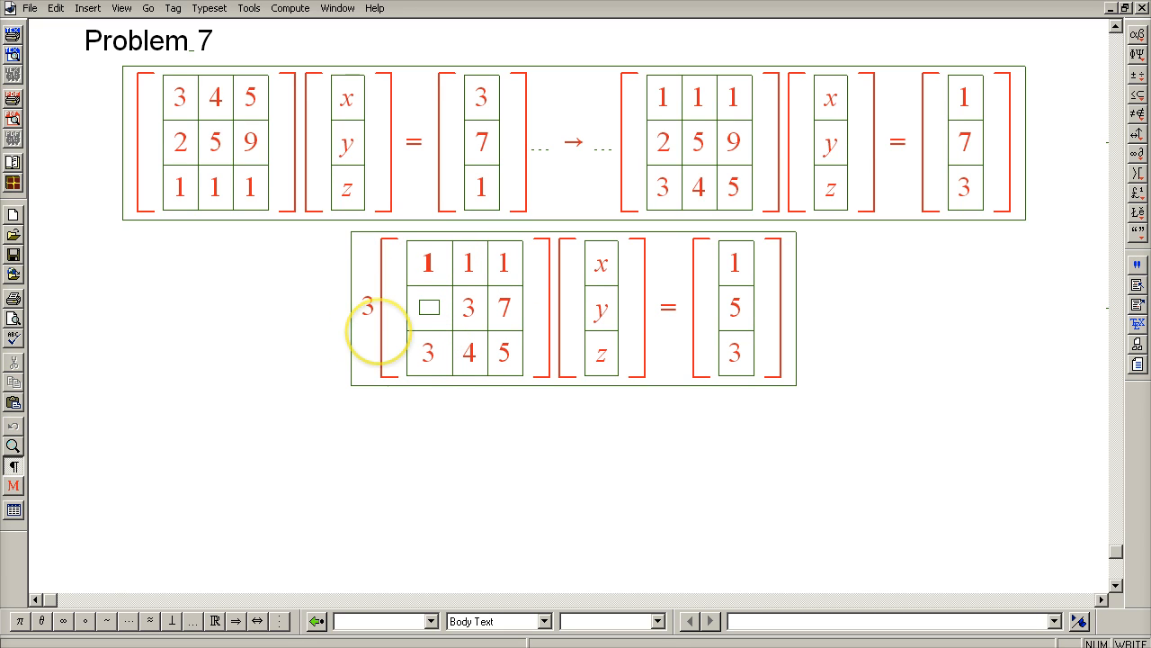
click(432, 352)
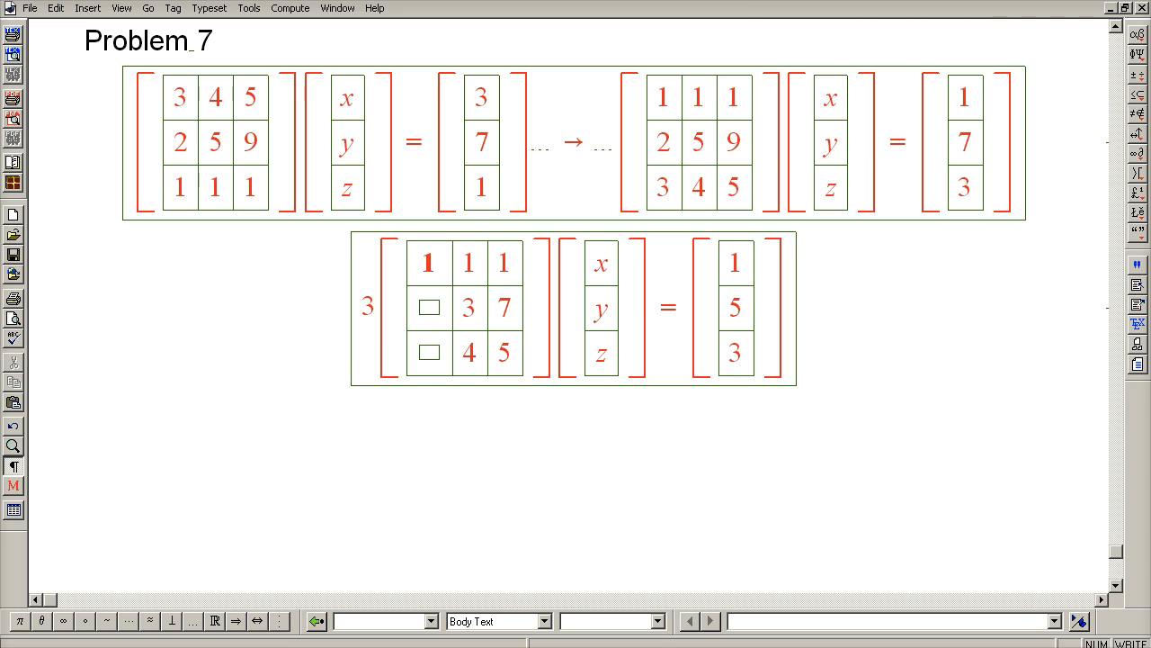
double_click(468, 350)
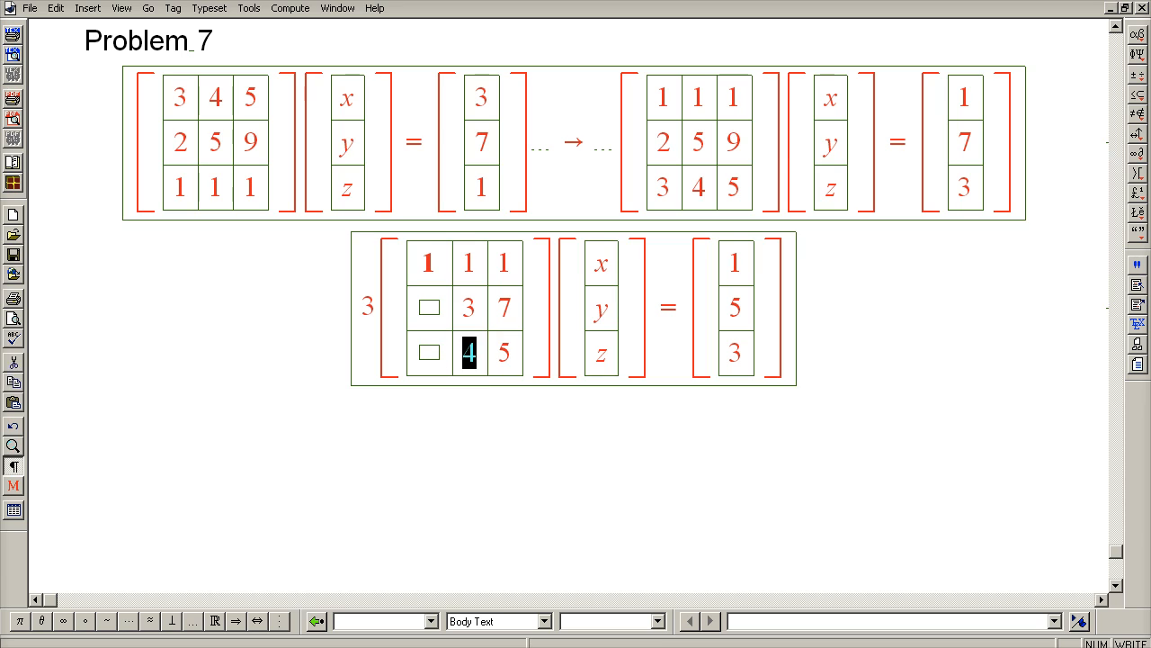
text(1)
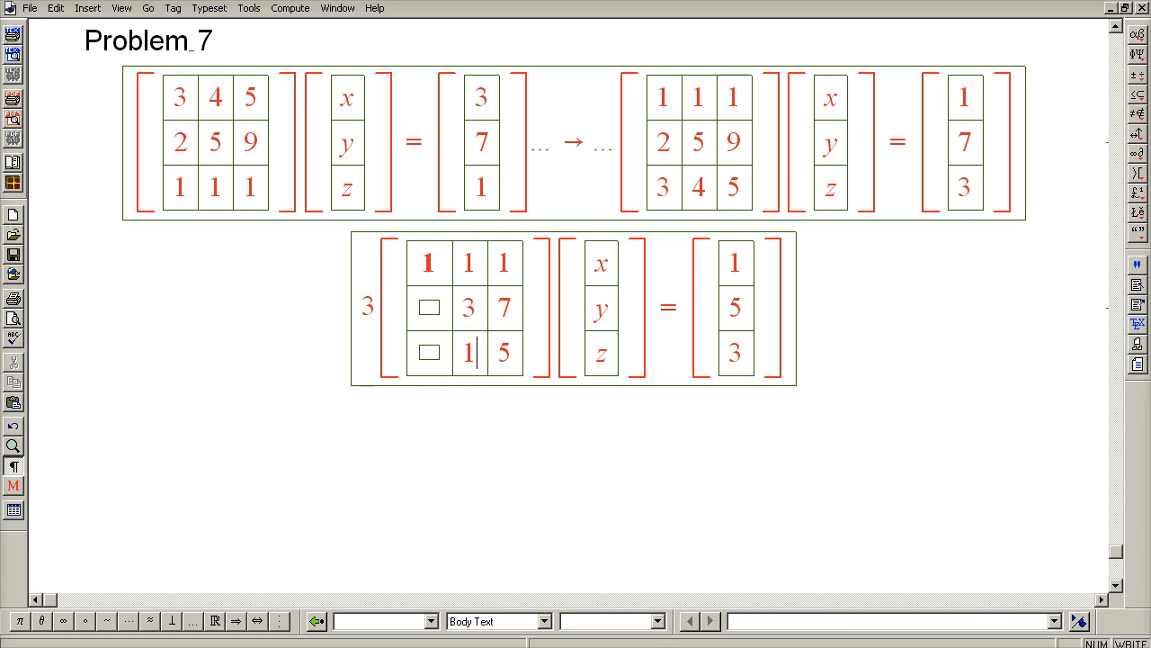
double_click(504, 350)
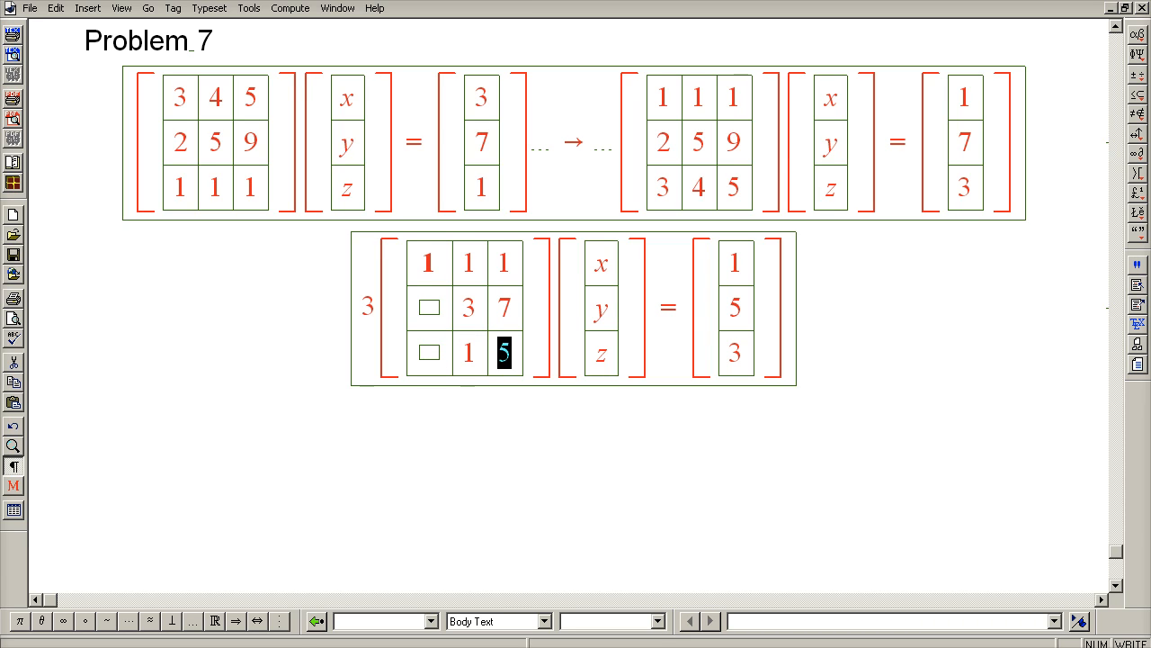
text(2)
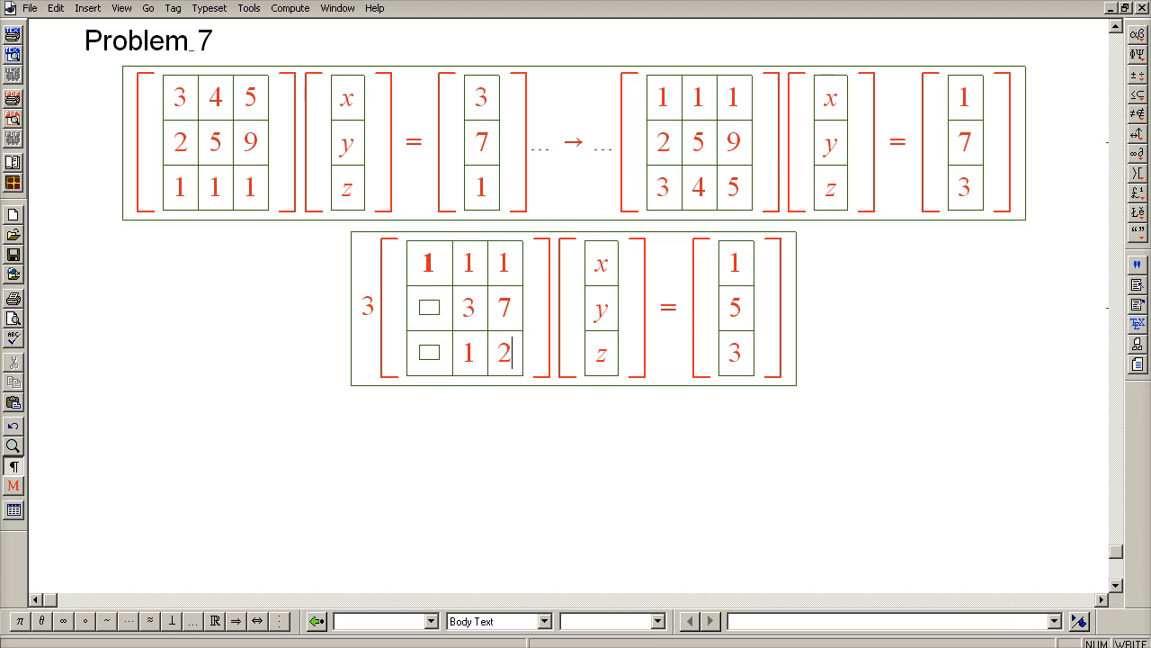
click(735, 349)
text(0)
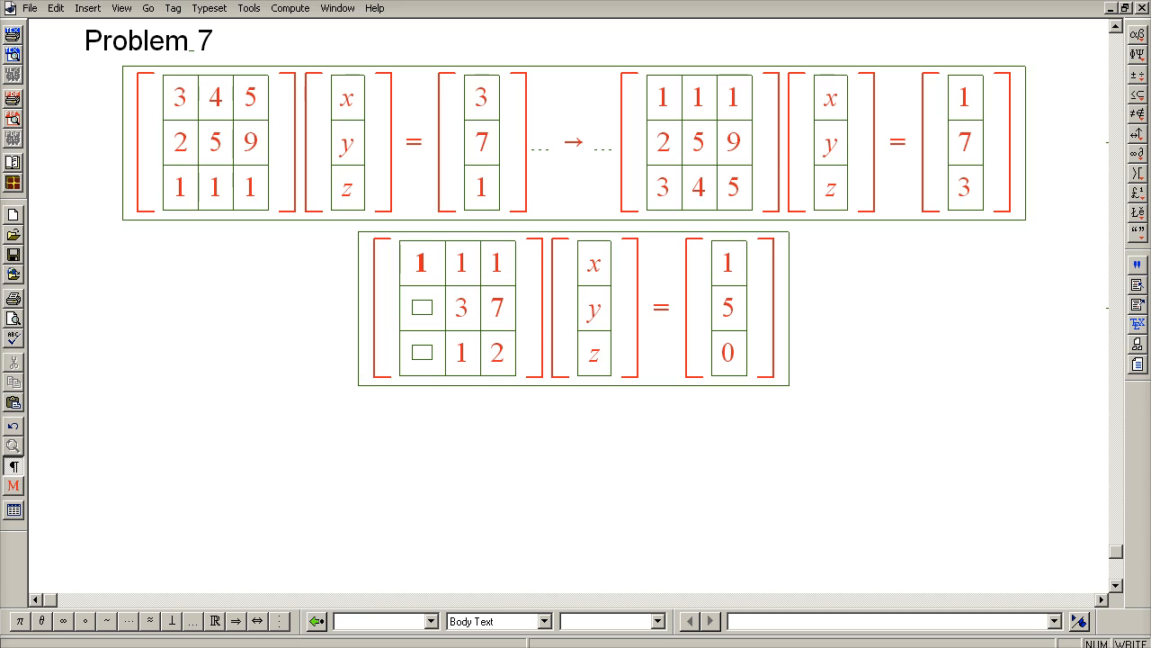
- Swap rows 2 and 3 in the copied system so the right side reads 1, 0, 5
click(459, 307)
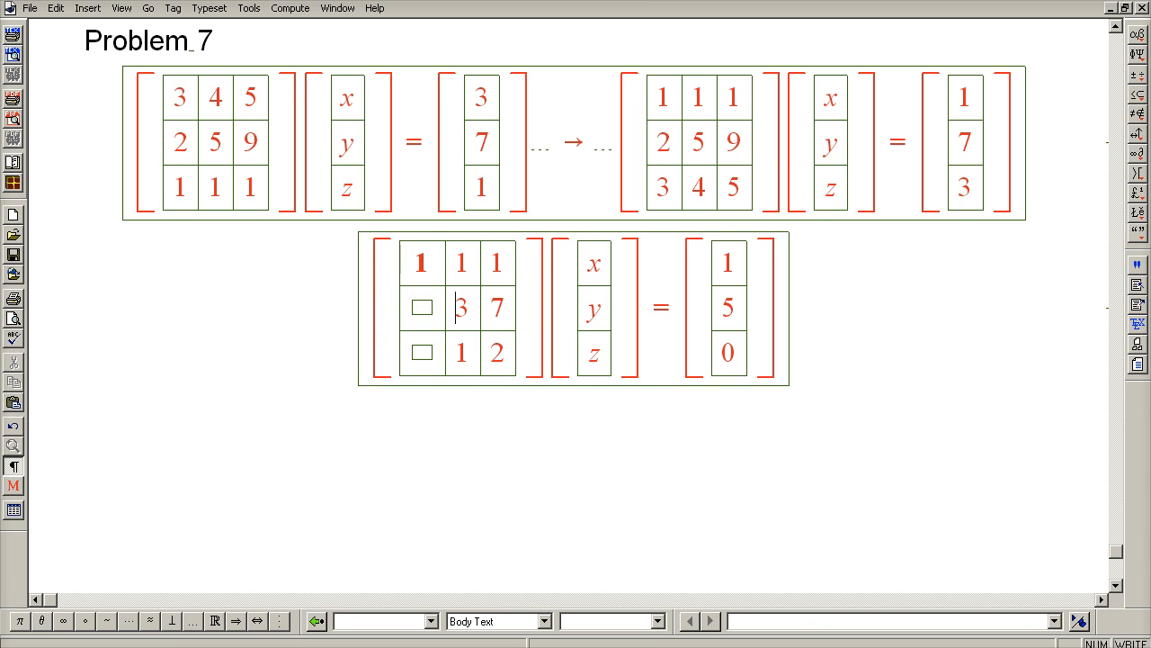
drag(461, 308, 497, 351)
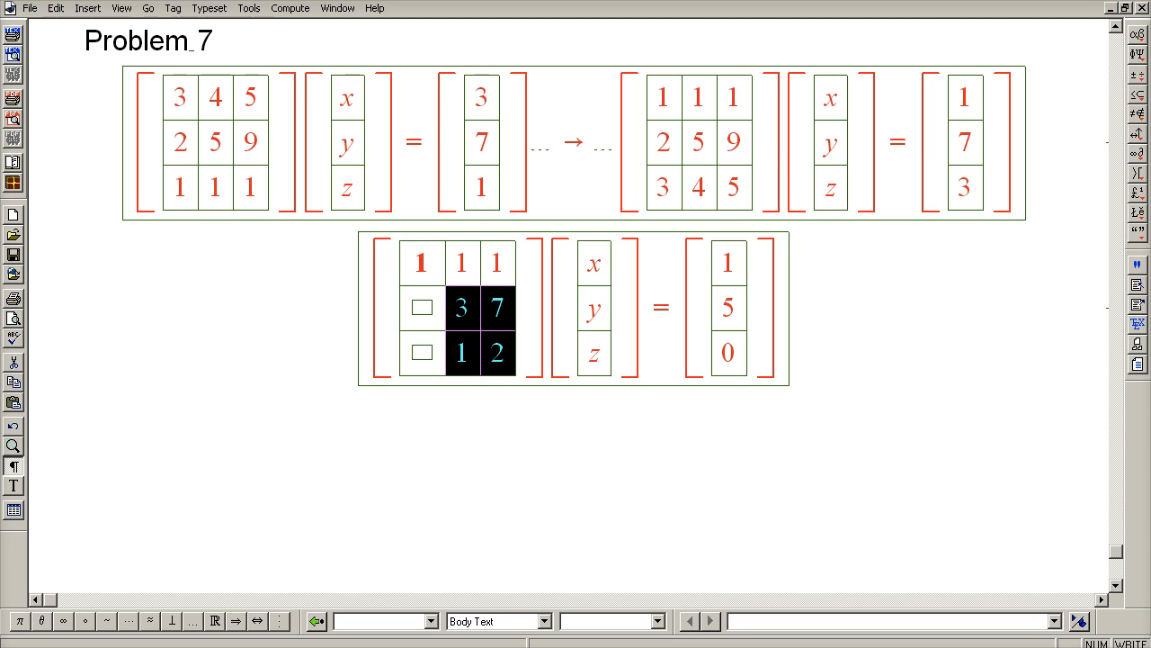
click(461, 350)
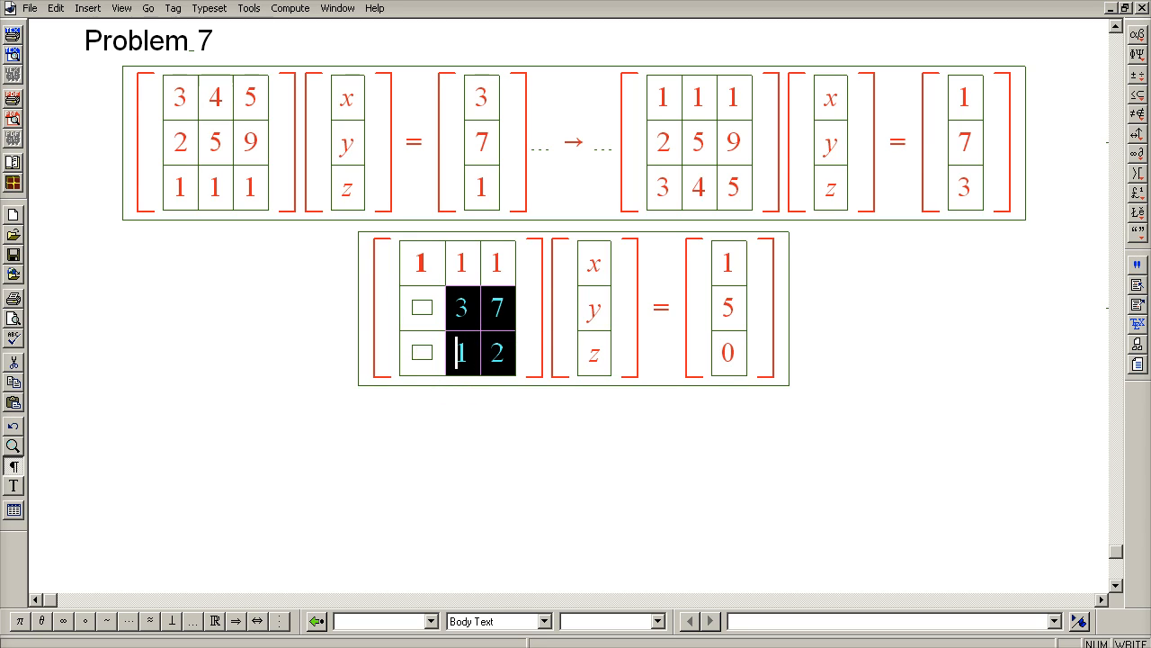
click(460, 306)
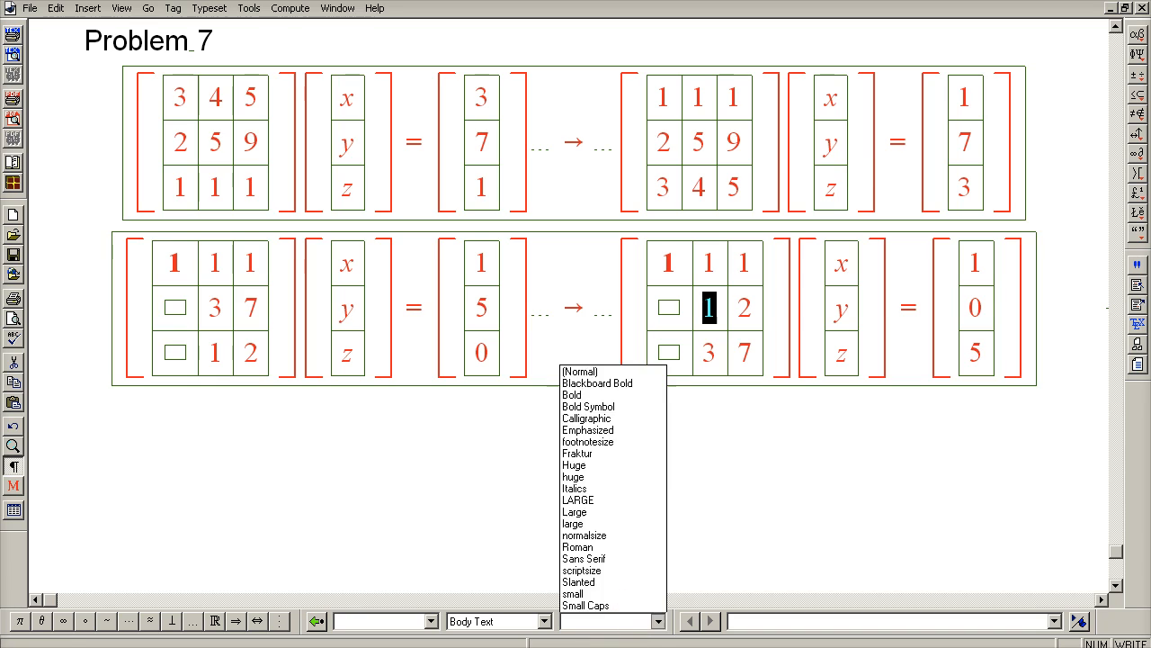
- Bold the second pivot 1 and reduce row 3's last entry from 7 to 1
click(572, 396)
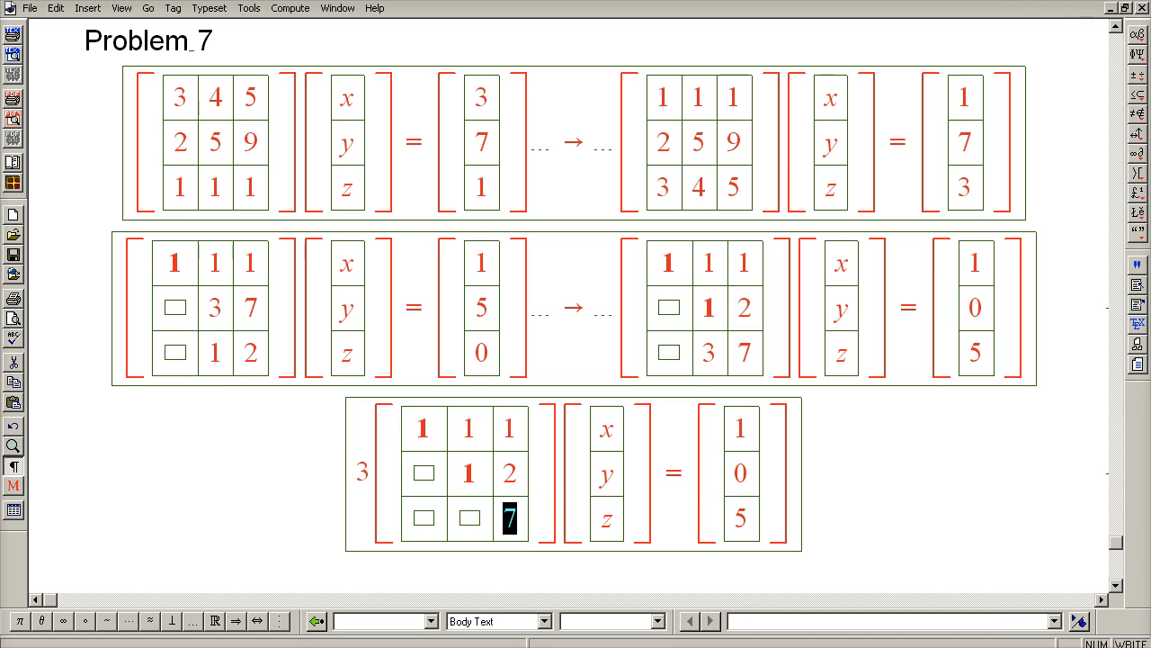
text(1)
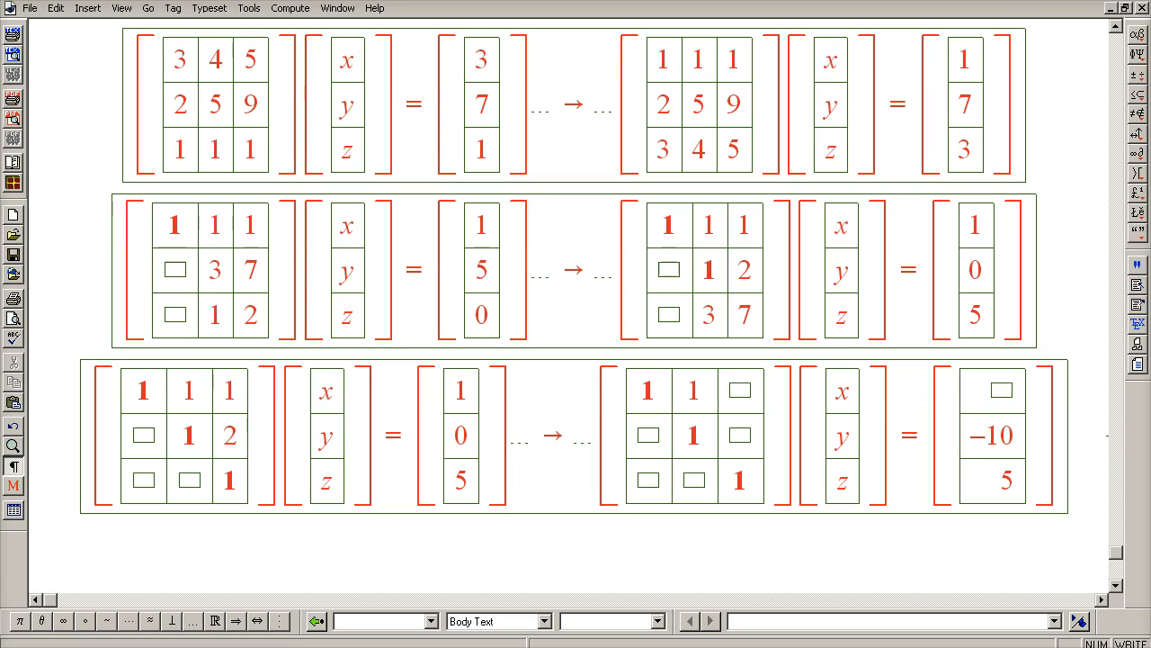
- Clear the above-diagonal entries and set the right side to 6, −10, 5
text(-4)
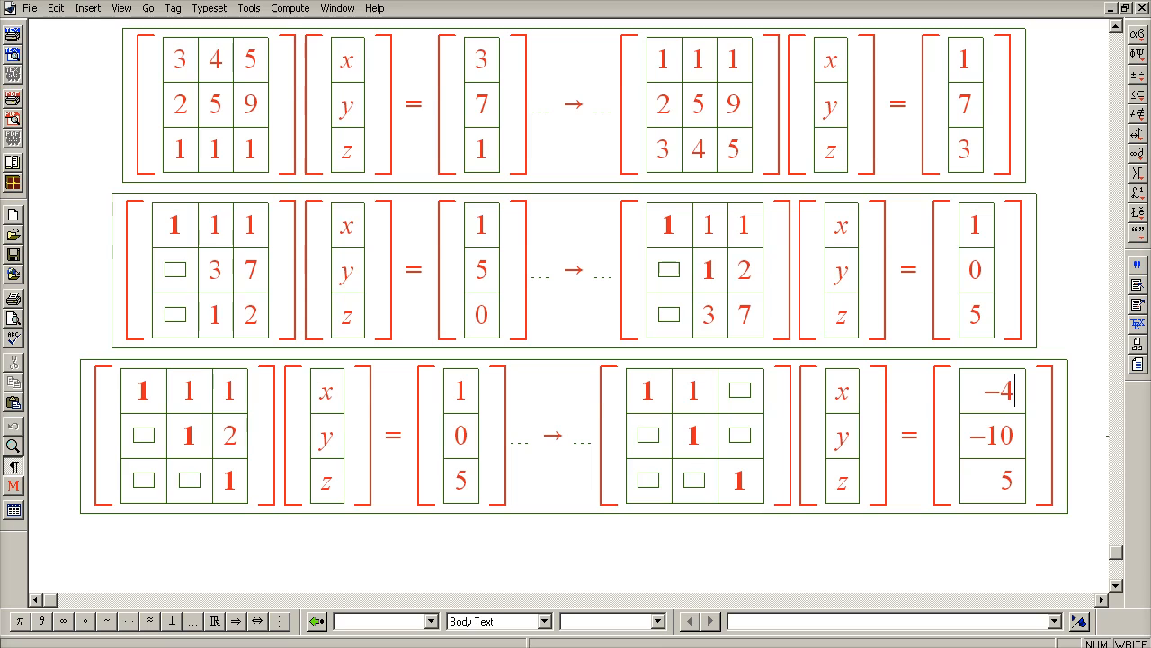
click(695, 392)
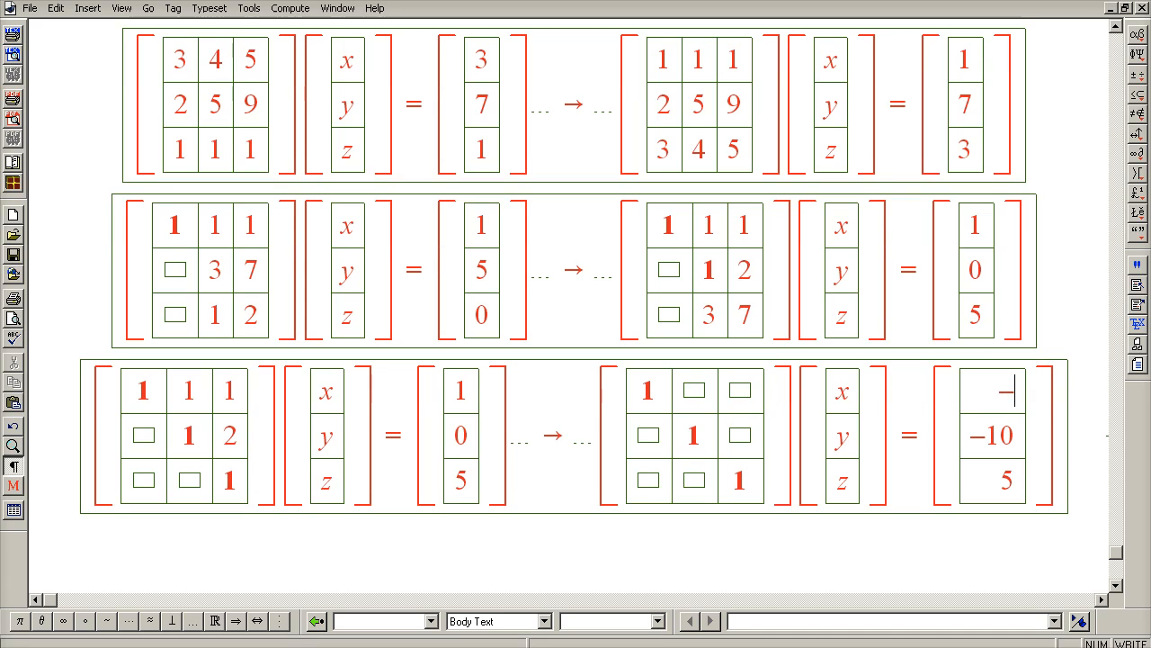
text(6)
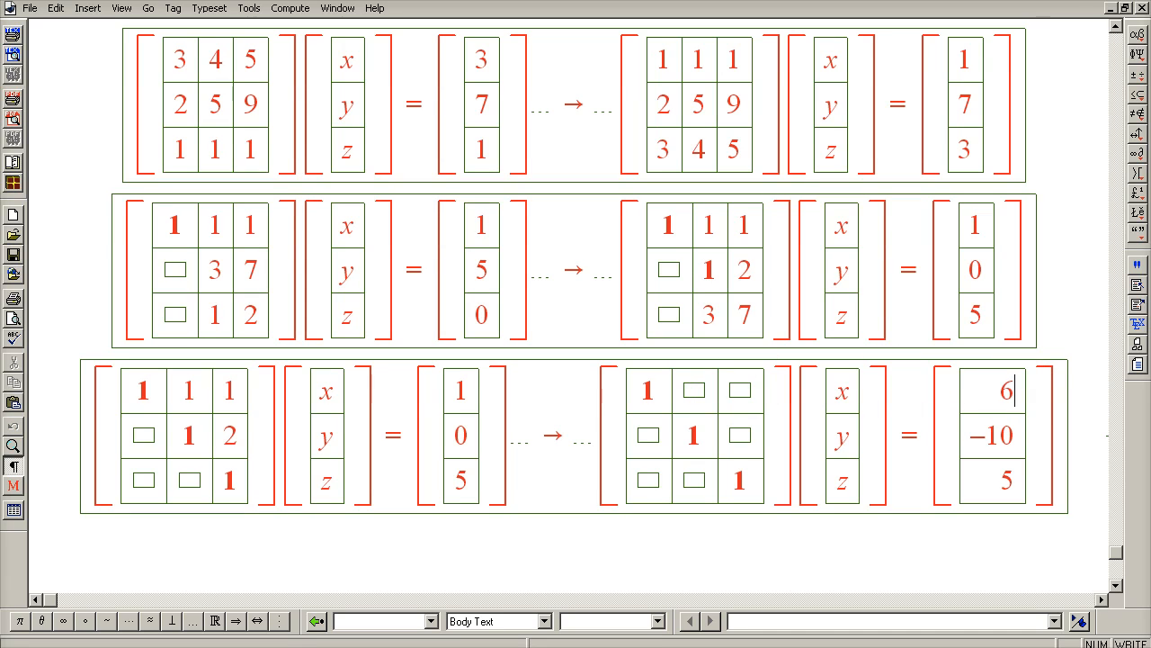